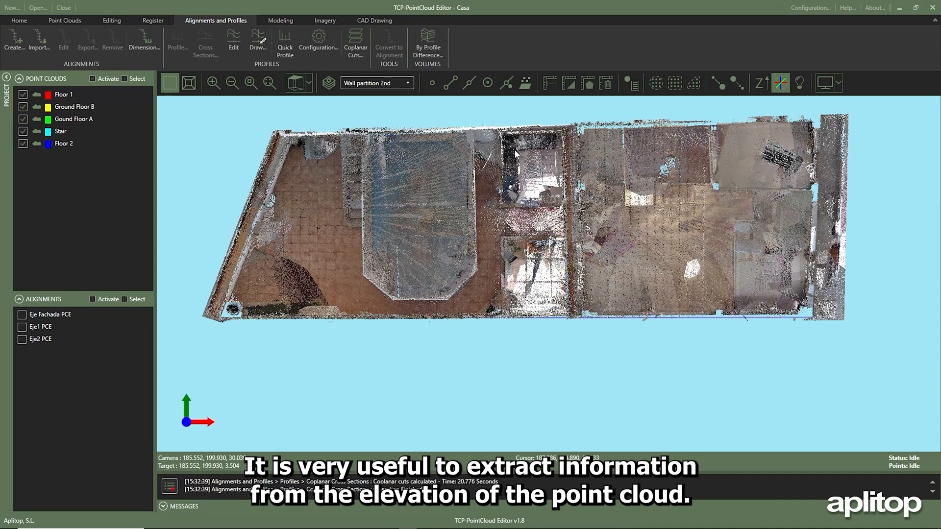
# Draw a quick profile cut line lengthwise across the building's floor plan.
pyautogui.click(284, 41)
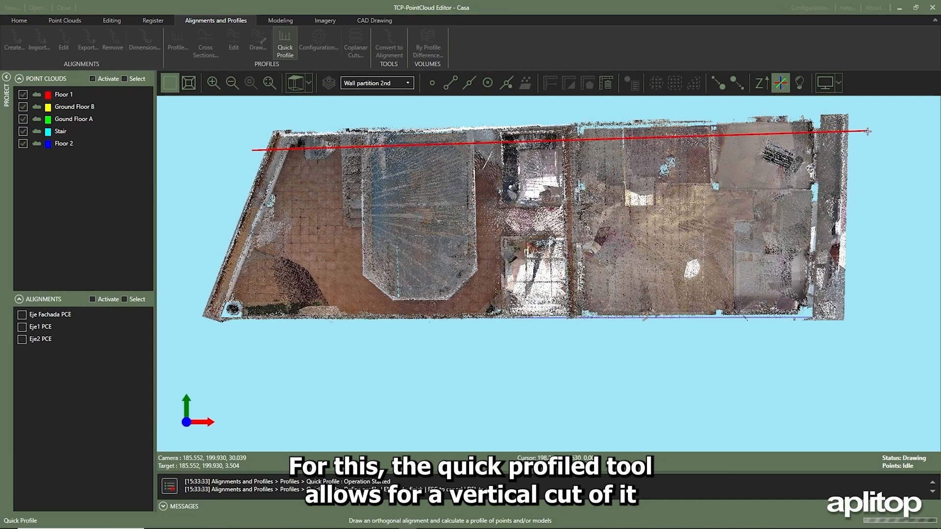
pyautogui.click(285, 43)
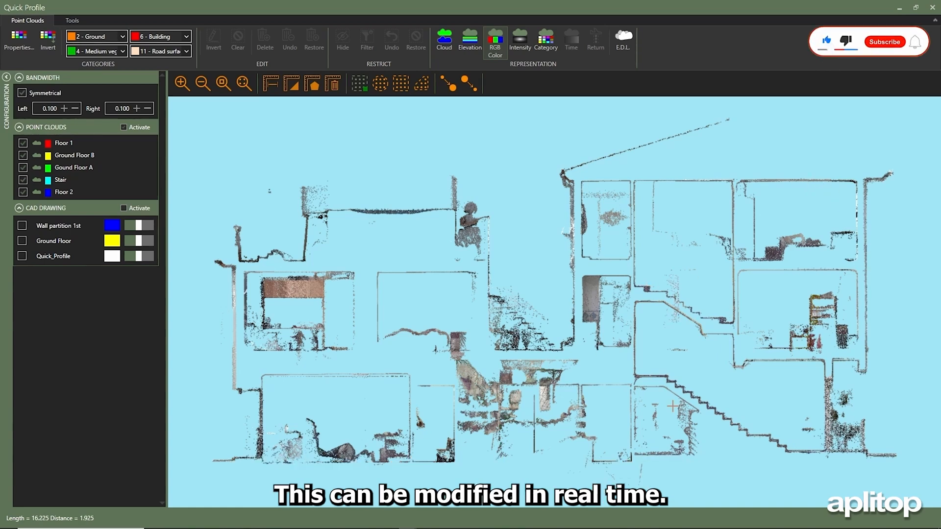
# Toggle the Floor 1 cloud visibility and colour the section points by elevation.
pyautogui.click(885, 41)
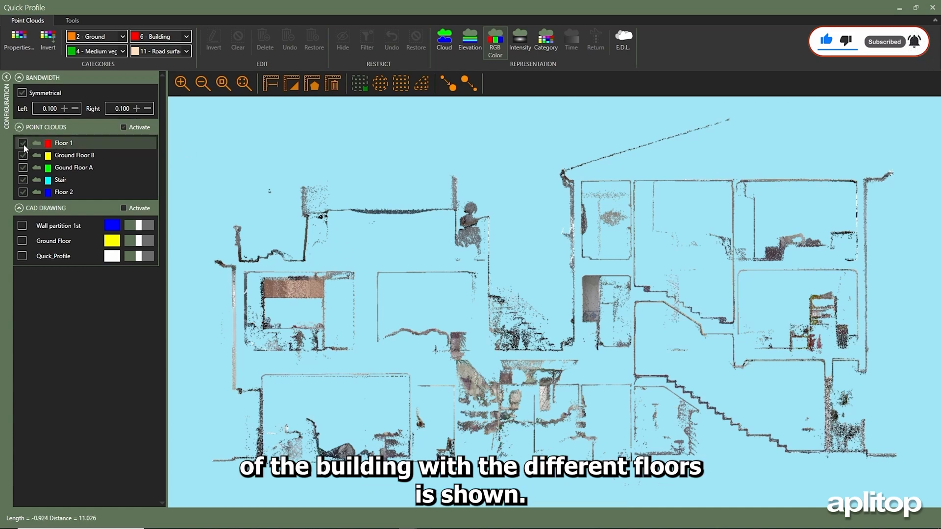
pyautogui.click(23, 142)
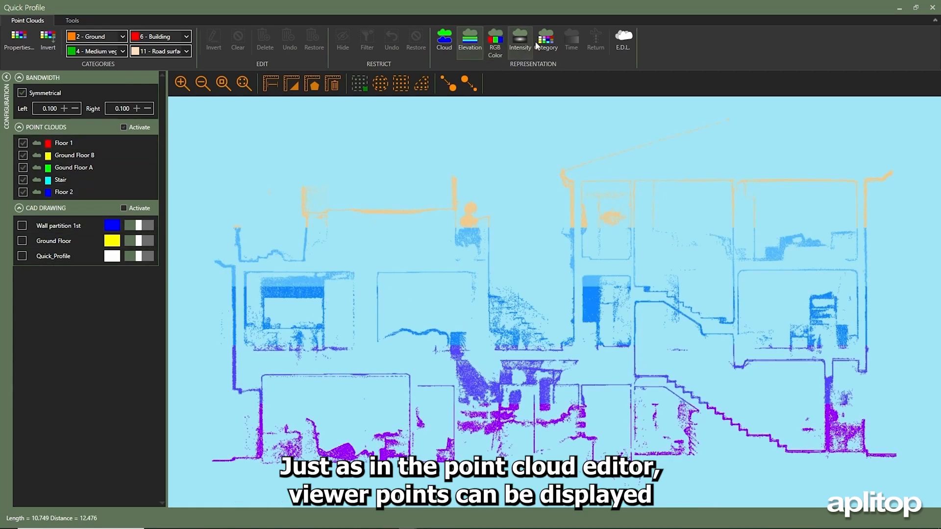
# Colour the section by category and activate the Ground category in Categories Properties.
pyautogui.click(545, 40)
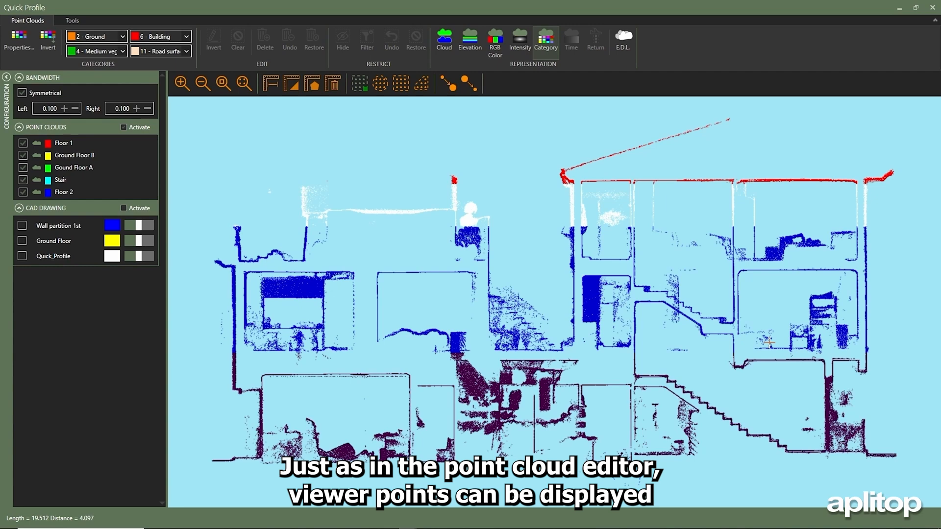
pyautogui.click(19, 42)
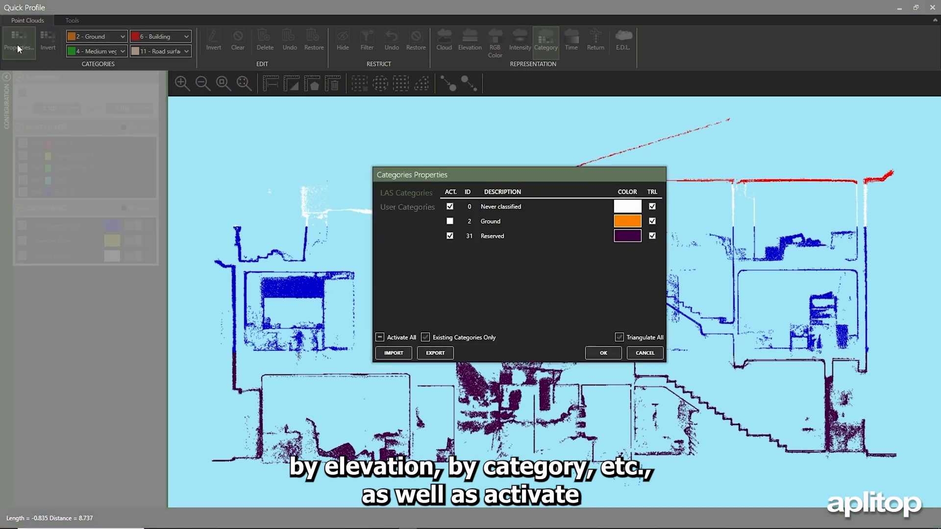
pyautogui.click(450, 206)
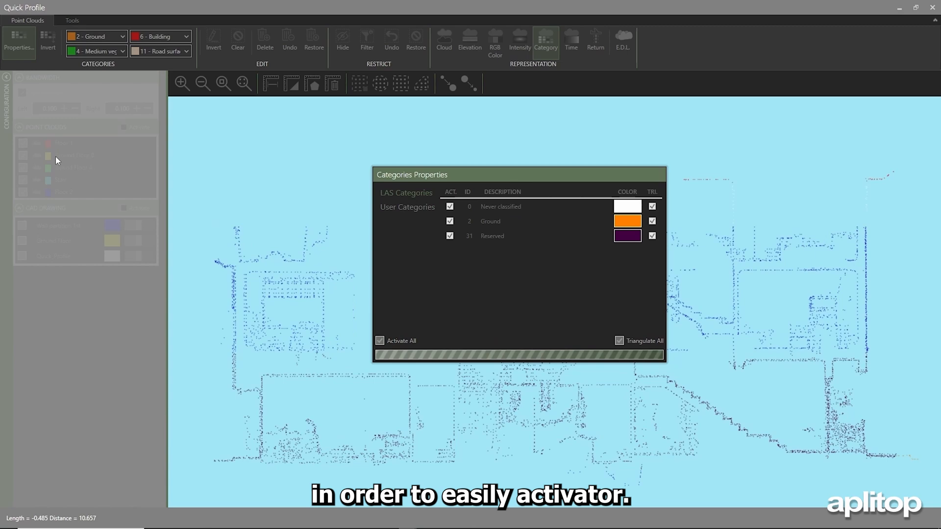
pyautogui.click(71, 20)
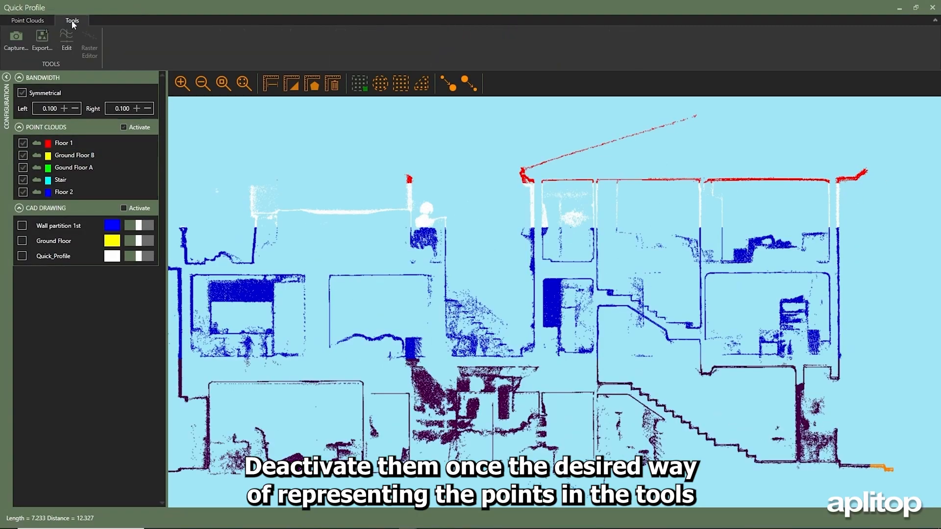
pyautogui.moveTo(66, 39)
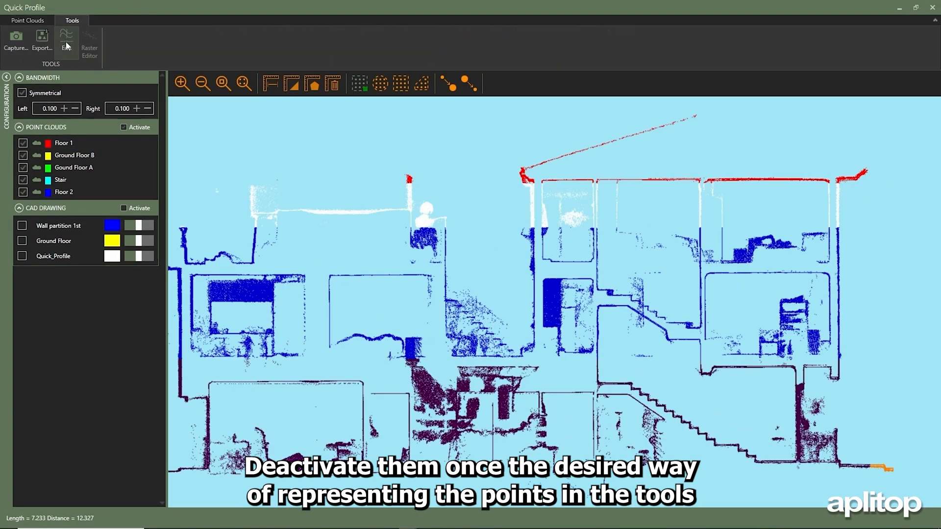
# Launch the longitudinal profile editor on the building section.
pyautogui.click(66, 40)
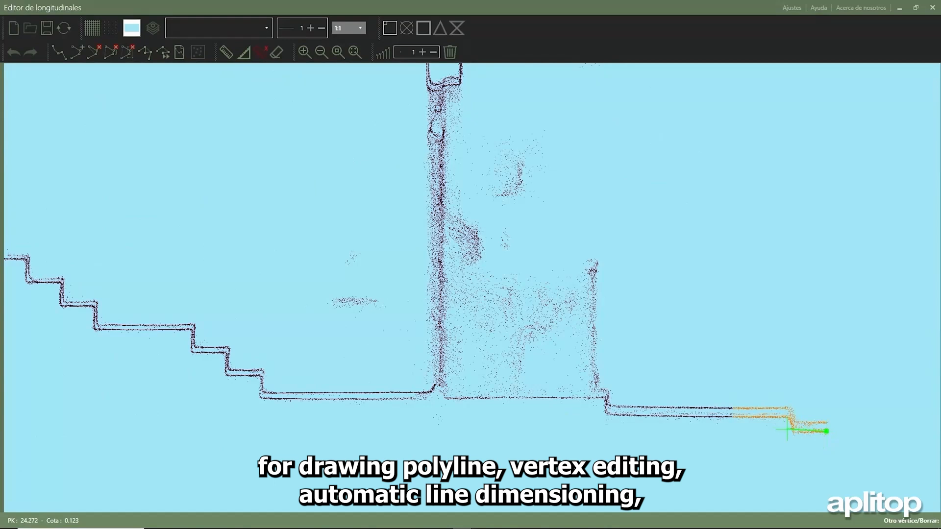
# Add polyline vertices along the floor, step corner and staircase, then transfer it back.
pyautogui.click(606, 414)
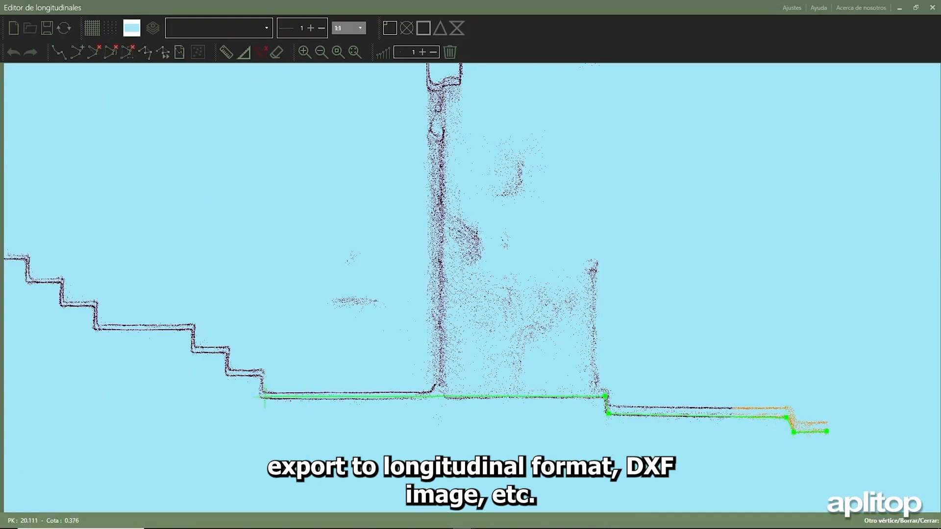
pyautogui.click(193, 320)
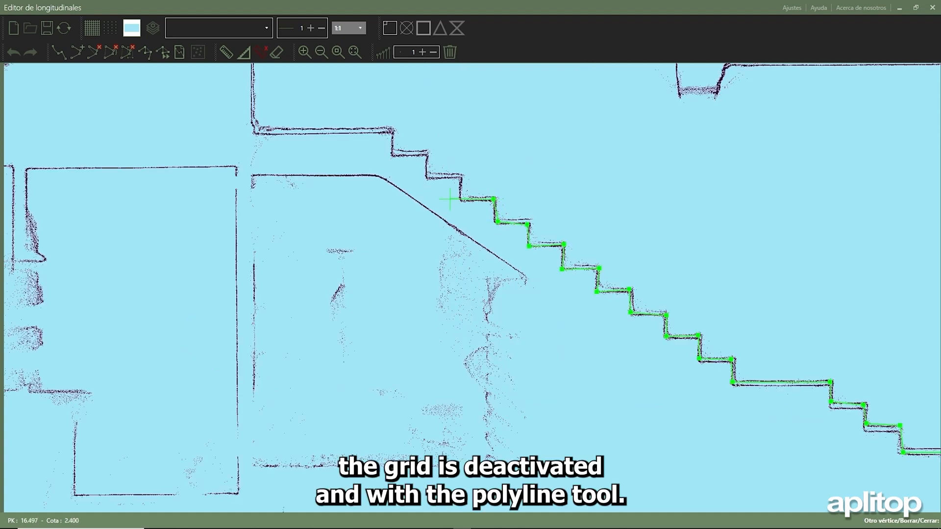
pyautogui.click(449, 199)
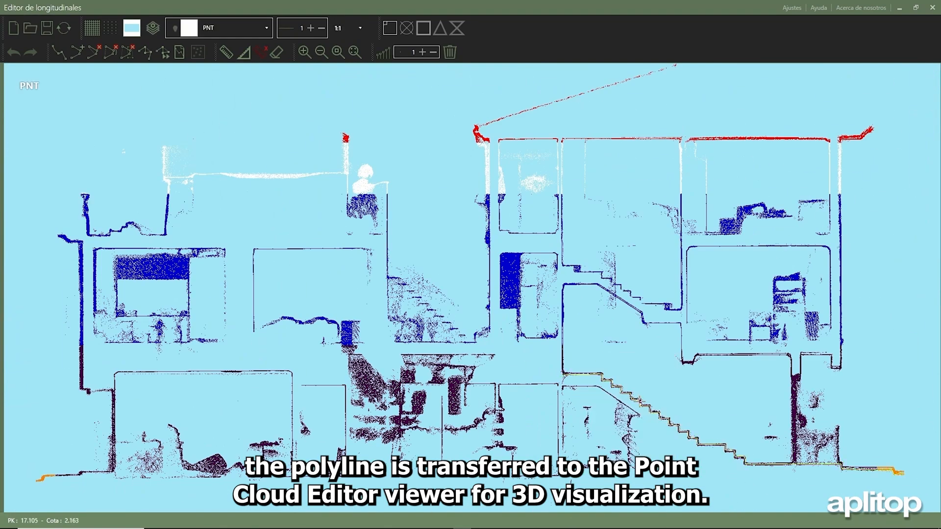
pyautogui.click(64, 28)
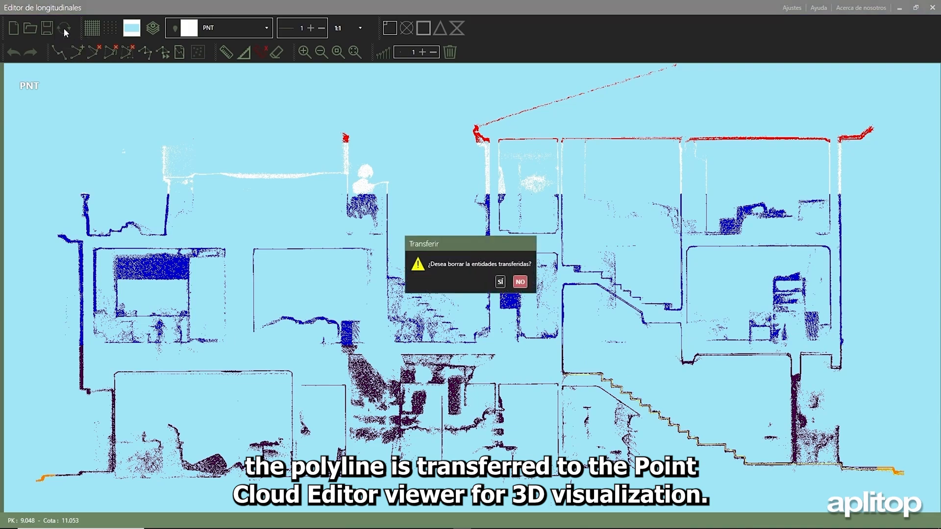